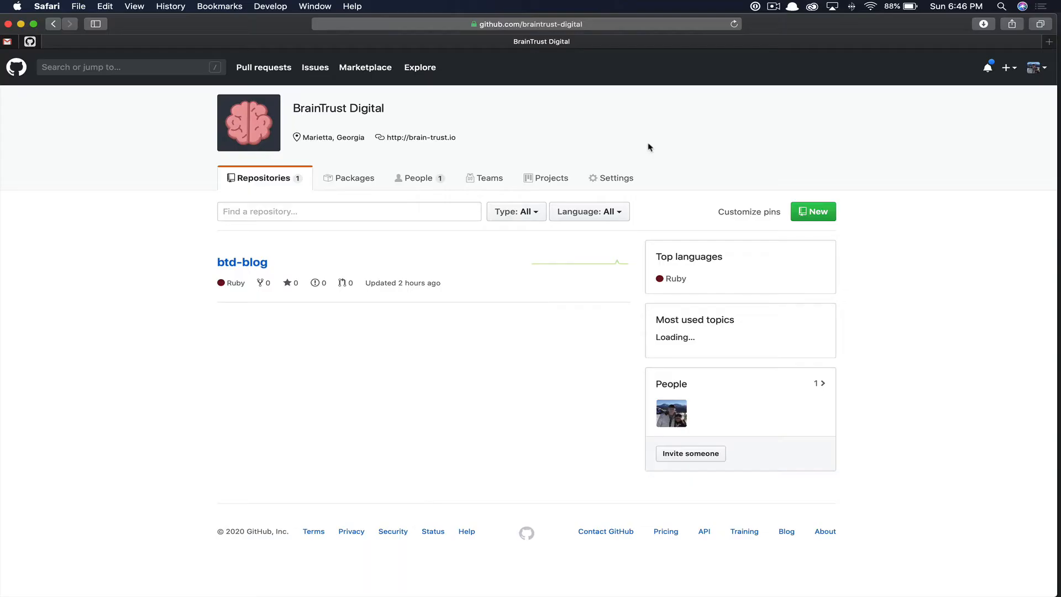
mouse_move(528, 110)
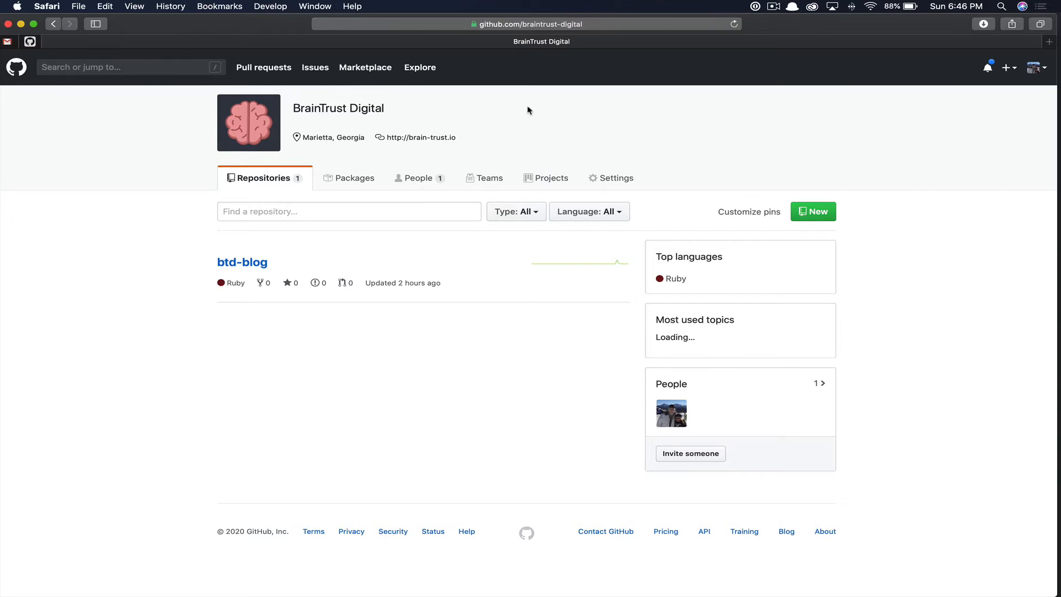
mouse_move(344, 183)
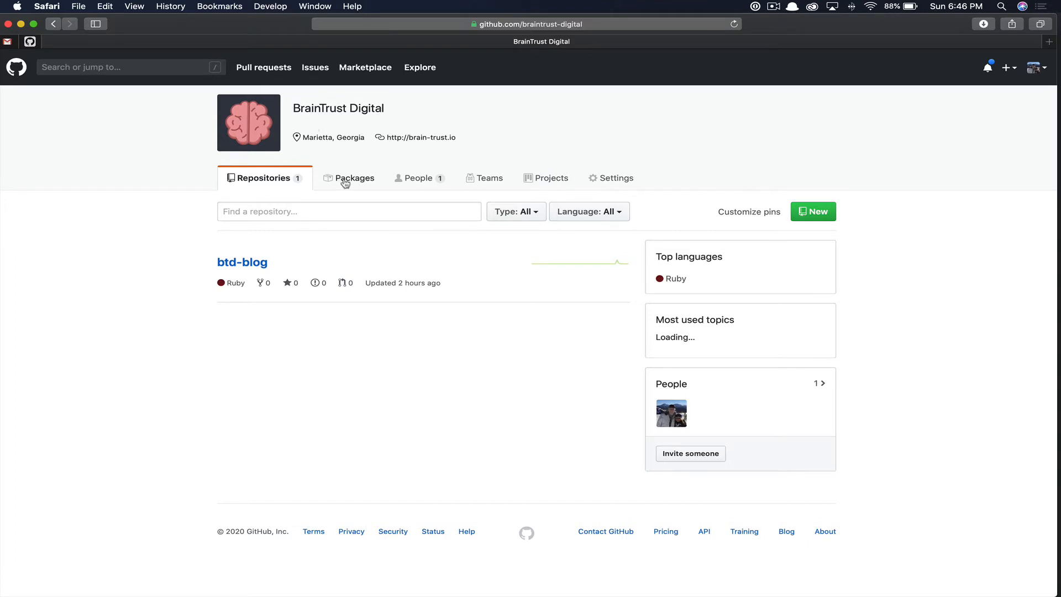
mouse_move(241, 263)
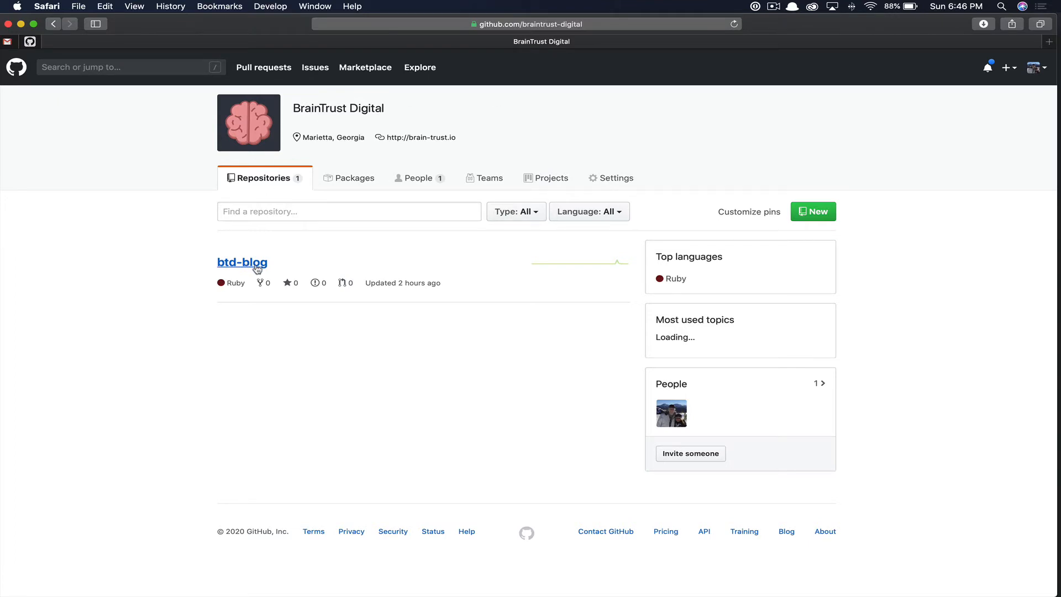
- Open the btd-blog repository from the BrainTrust Digital organisation's repository list
left_click(241, 263)
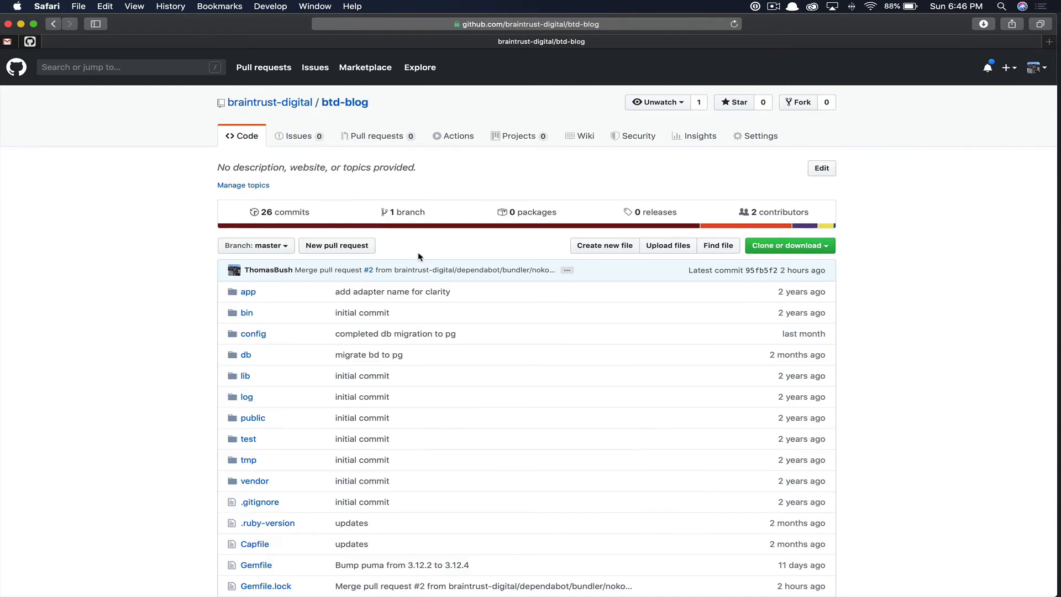
mouse_move(761, 141)
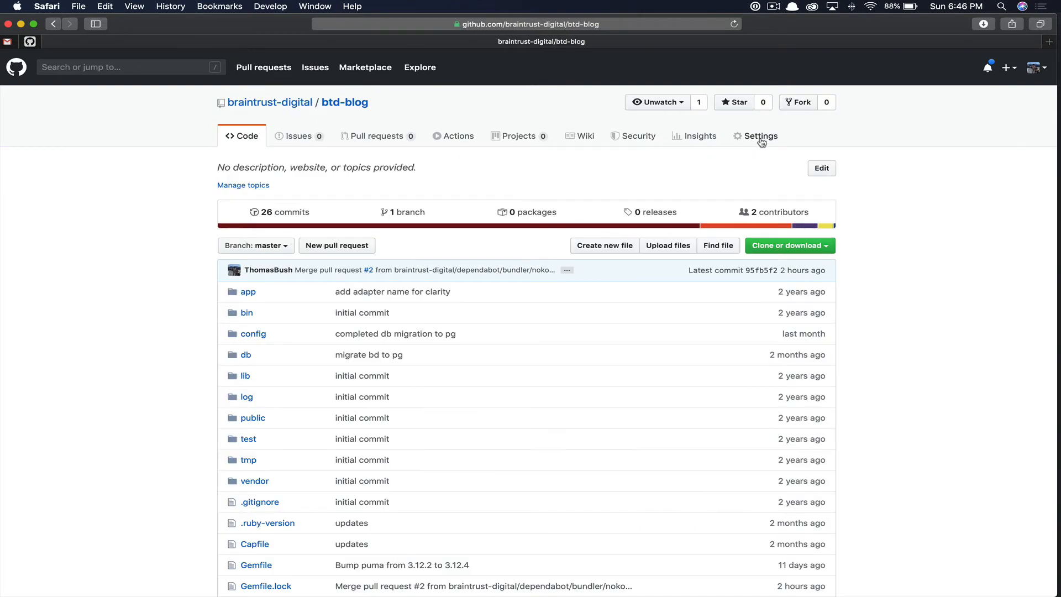
- Open a new deploy key form under btd-blog's Settings > Deploy keys
left_click(759, 135)
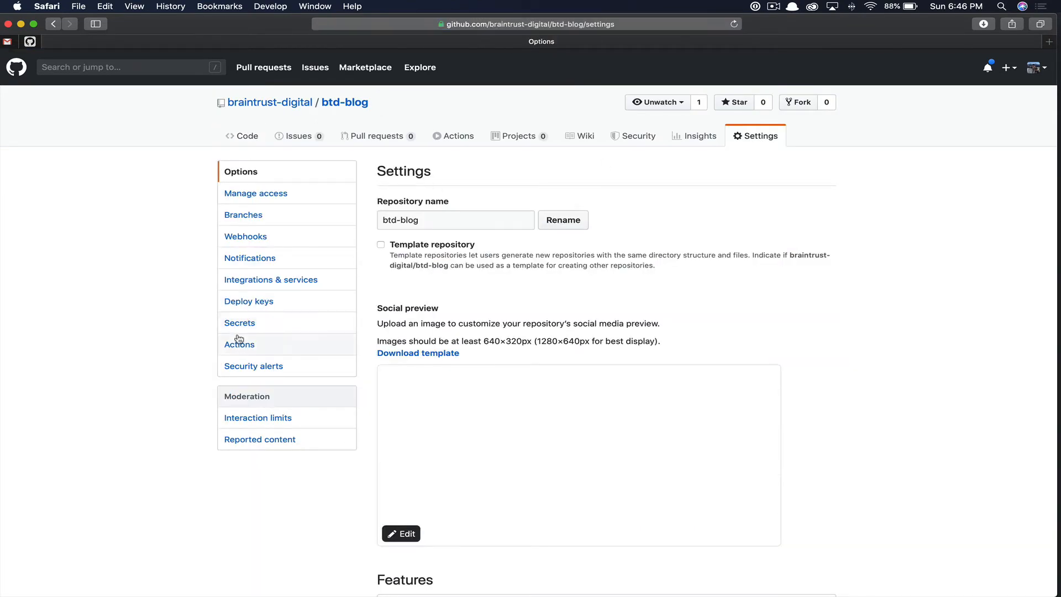
left_click(248, 301)
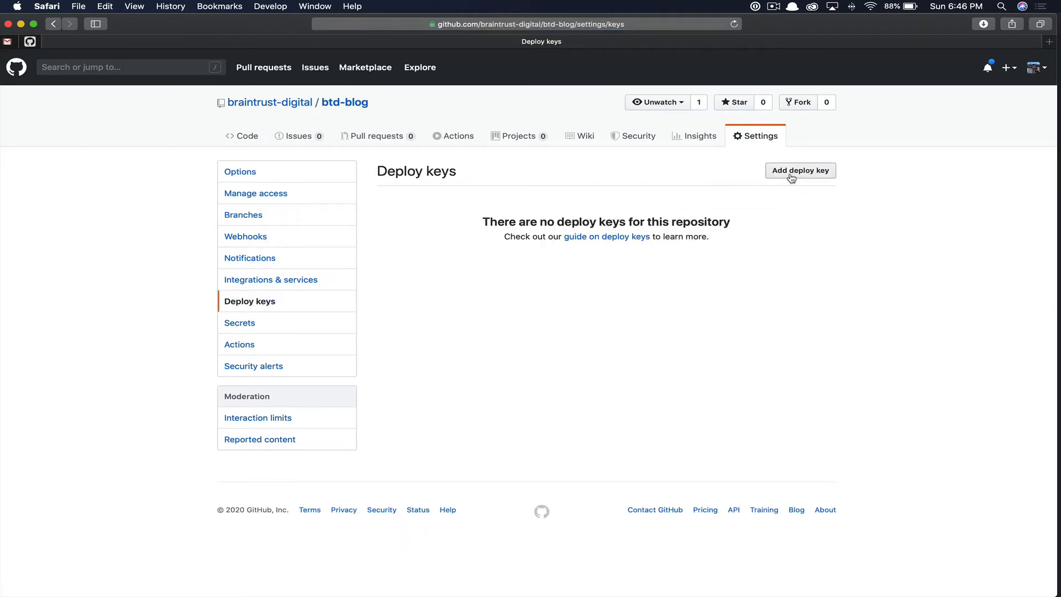
left_click(799, 170)
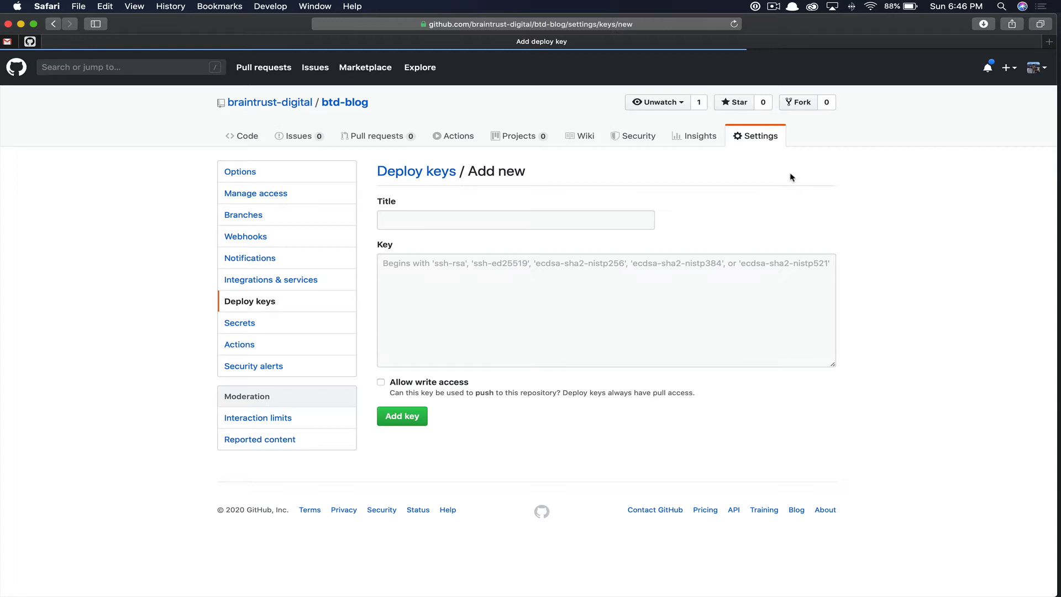
- Enter 'btd-blog-ec2' as the new deploy key's title
left_click(515, 219)
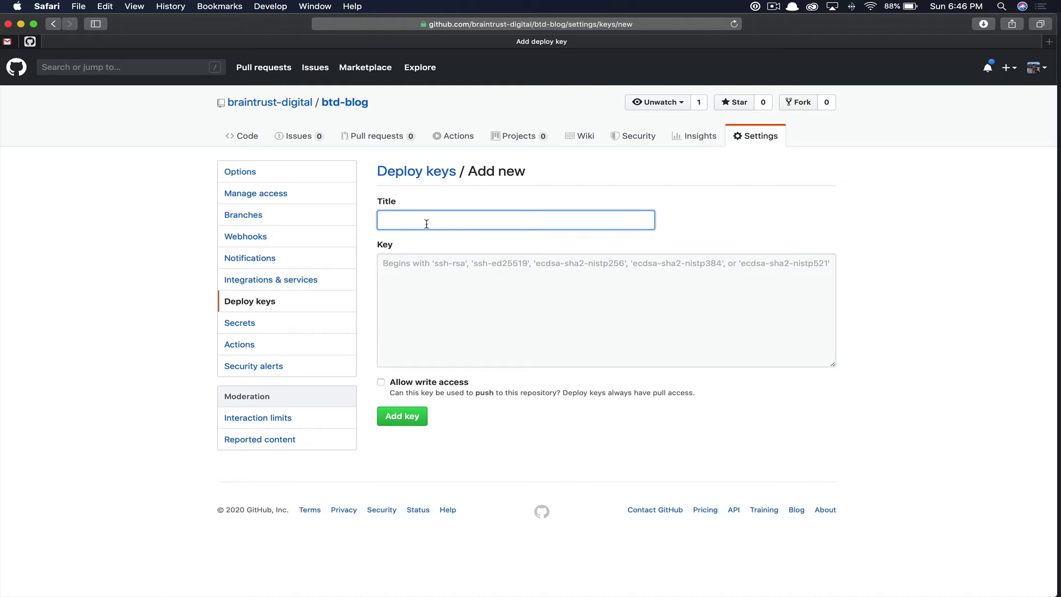
type("btd-blog")
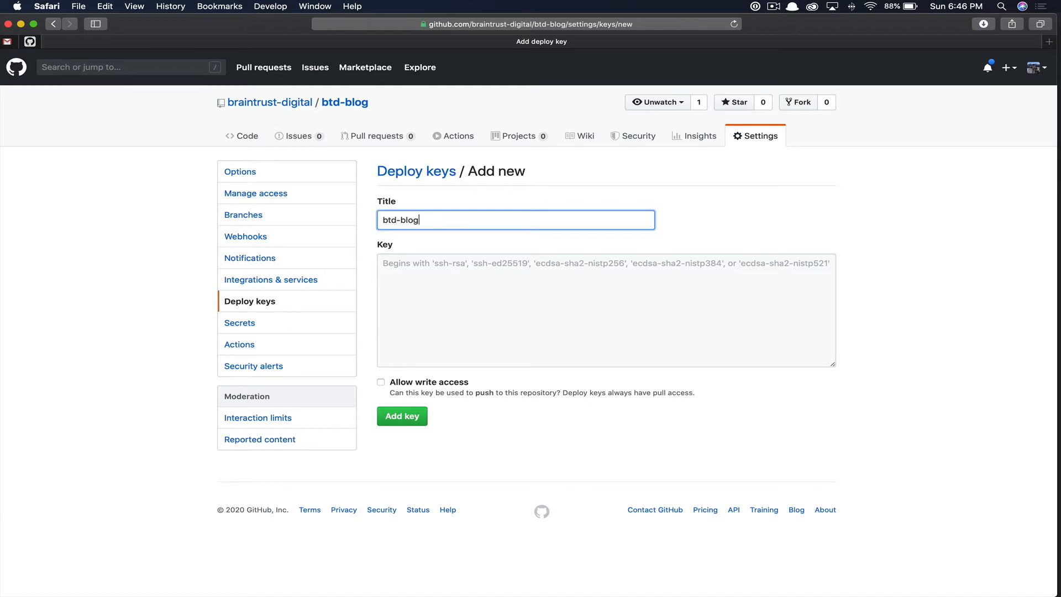
type("-ec2")
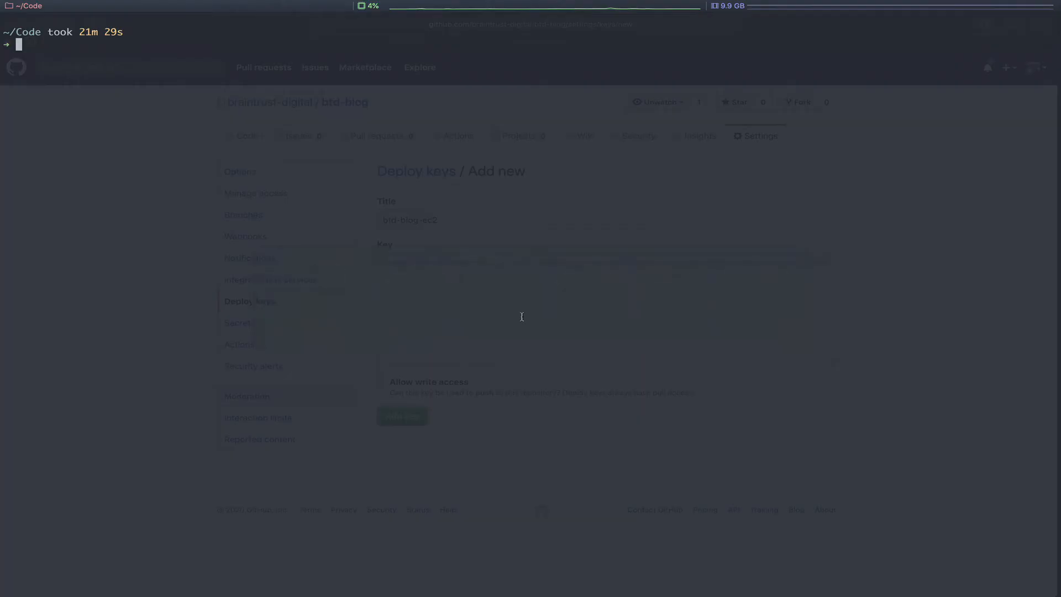
- SSH into btd-blog and print ~/.ssh/id_rsa.pub to get the public key
type("ssh btd-blog")
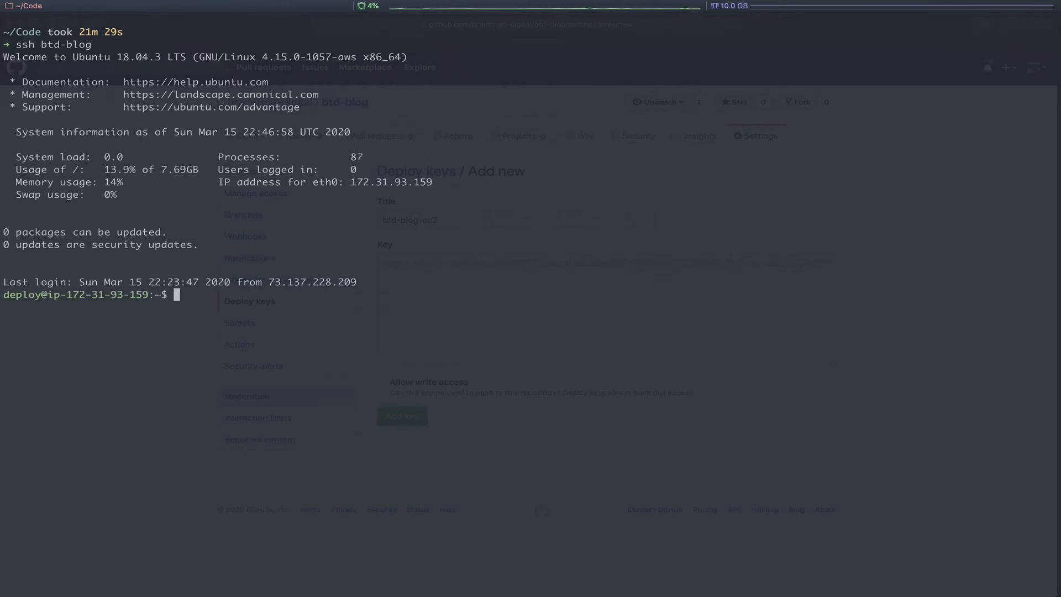
type("cat")
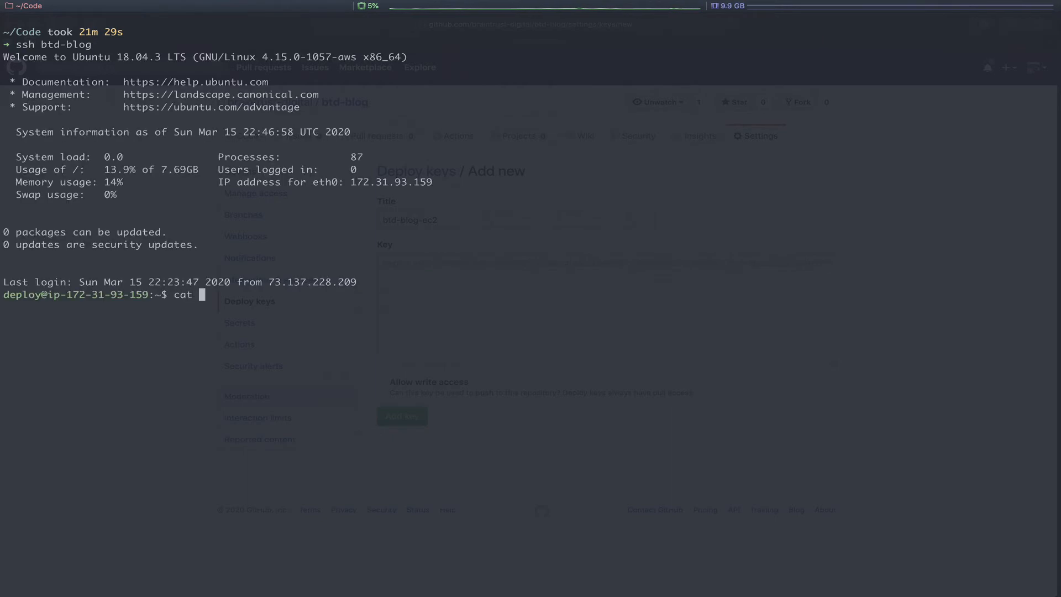
type("~/.")
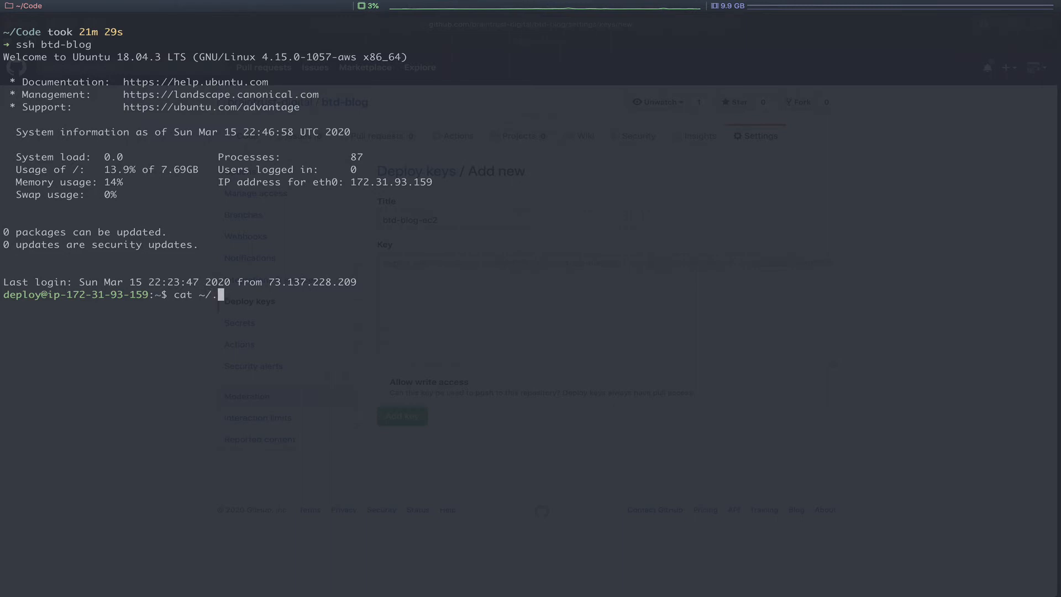
type("ssh/id")
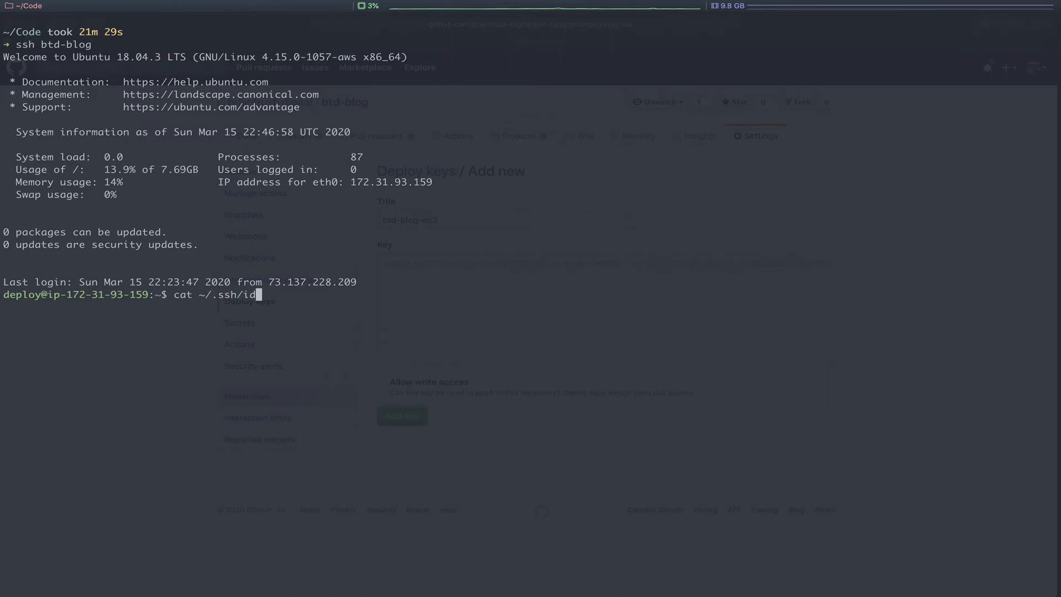
type("_rsa.pu")
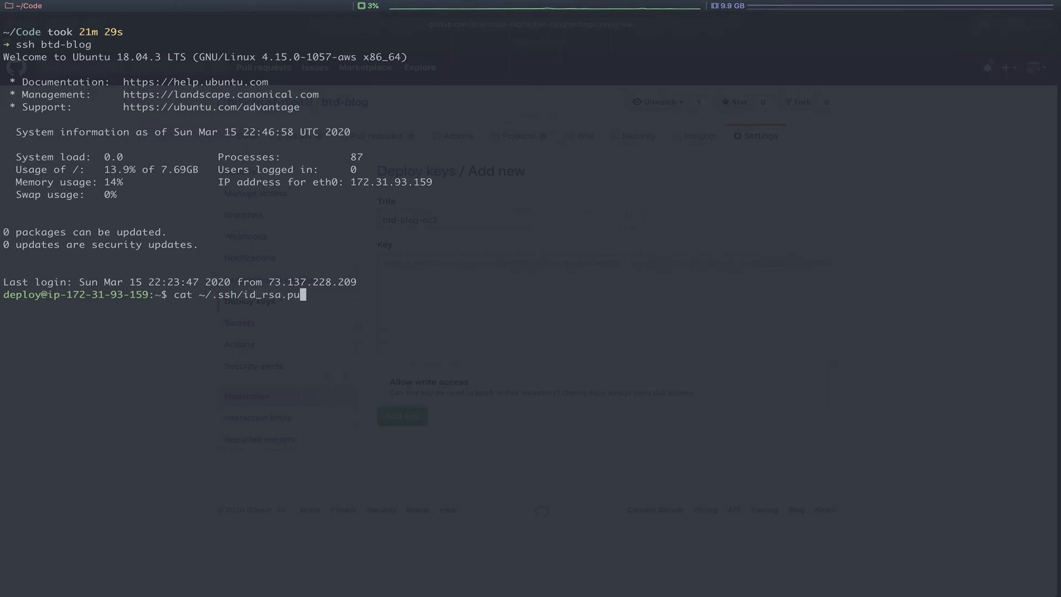
key("Return")
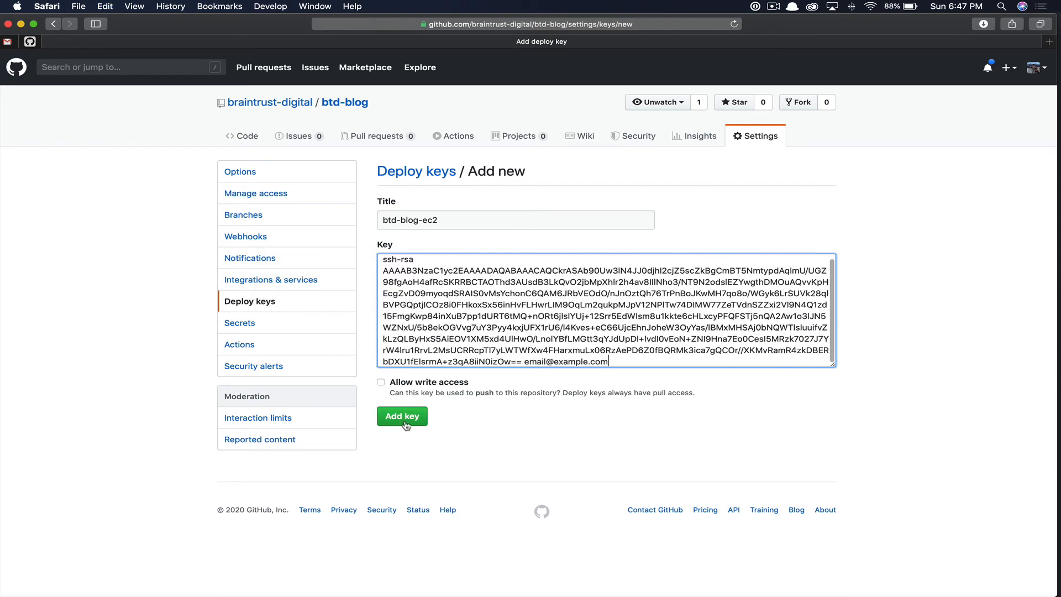
- Add btd-blog-ec2 as a read-only deploy key without write access
left_click(401, 415)
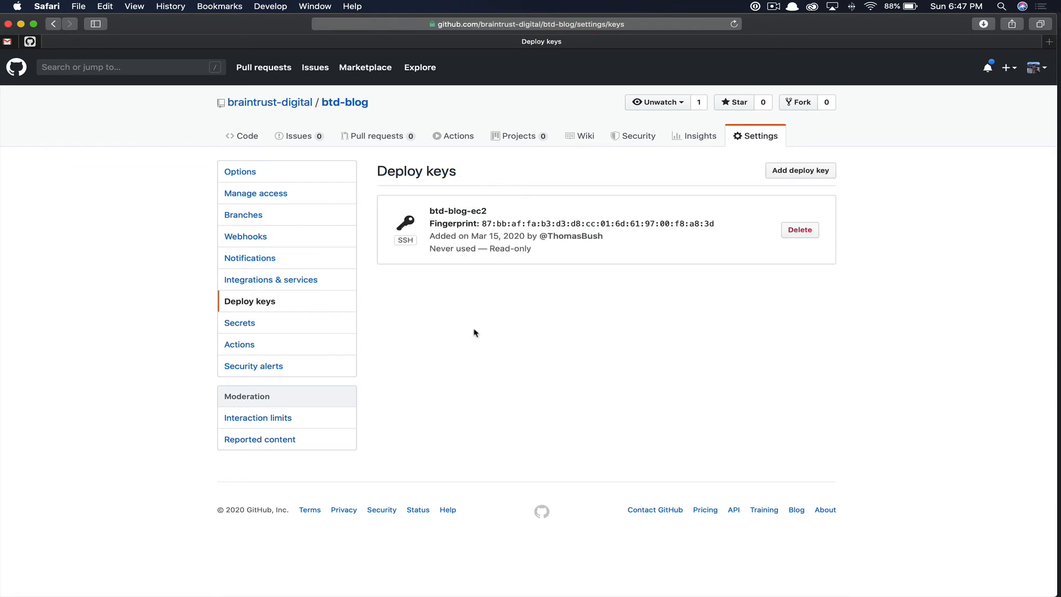
mouse_move(573, 338)
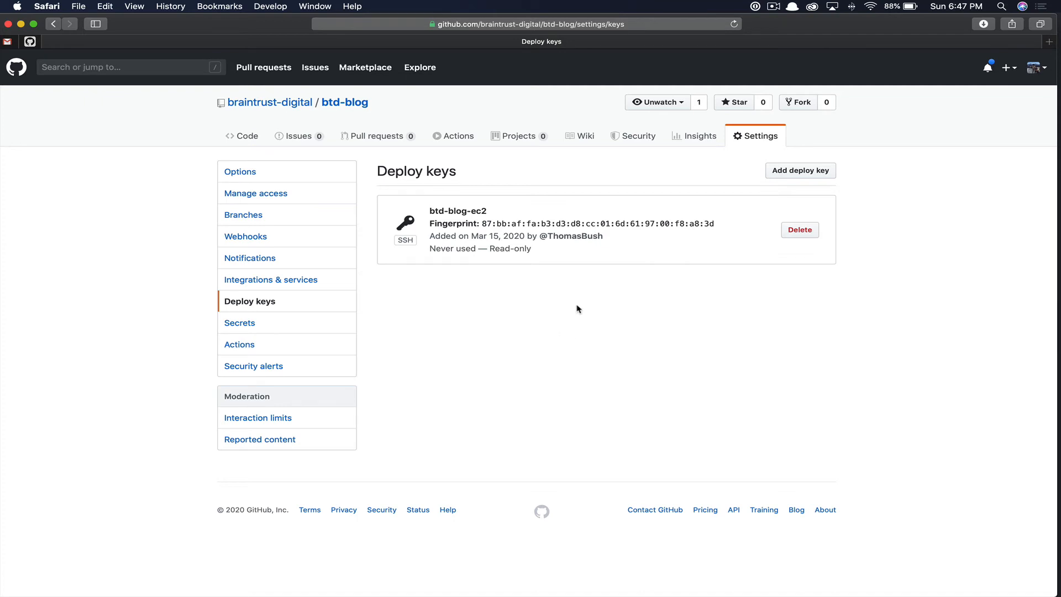
mouse_move(474, 283)
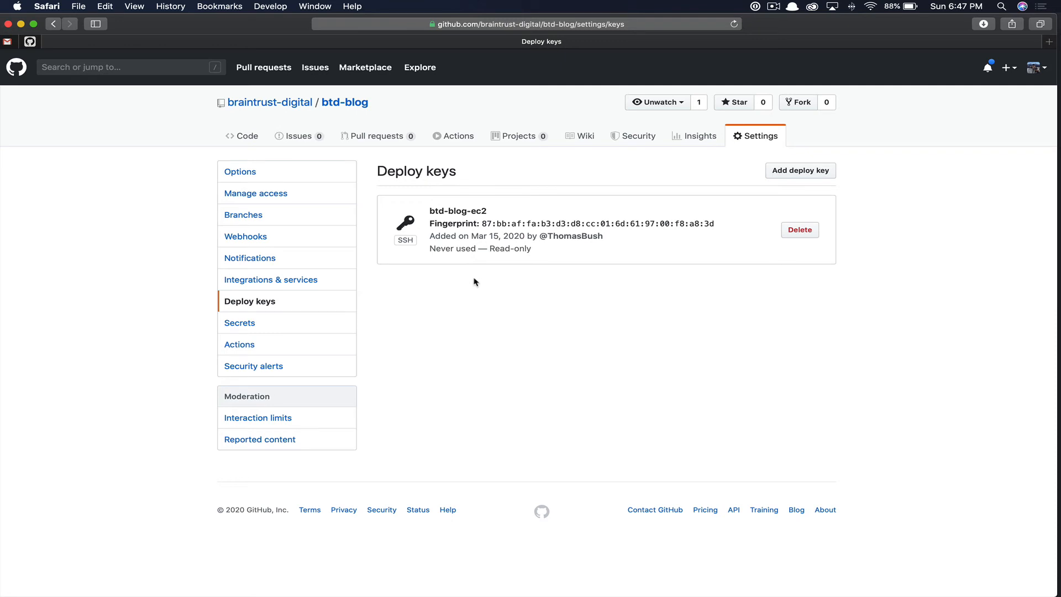
mouse_move(474, 277)
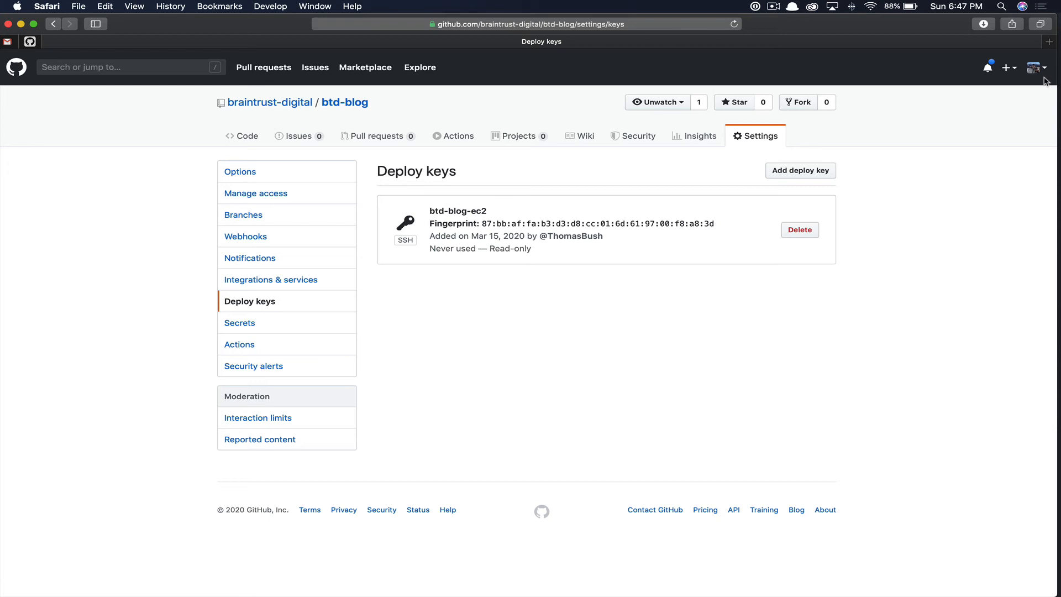
mouse_move(1044, 75)
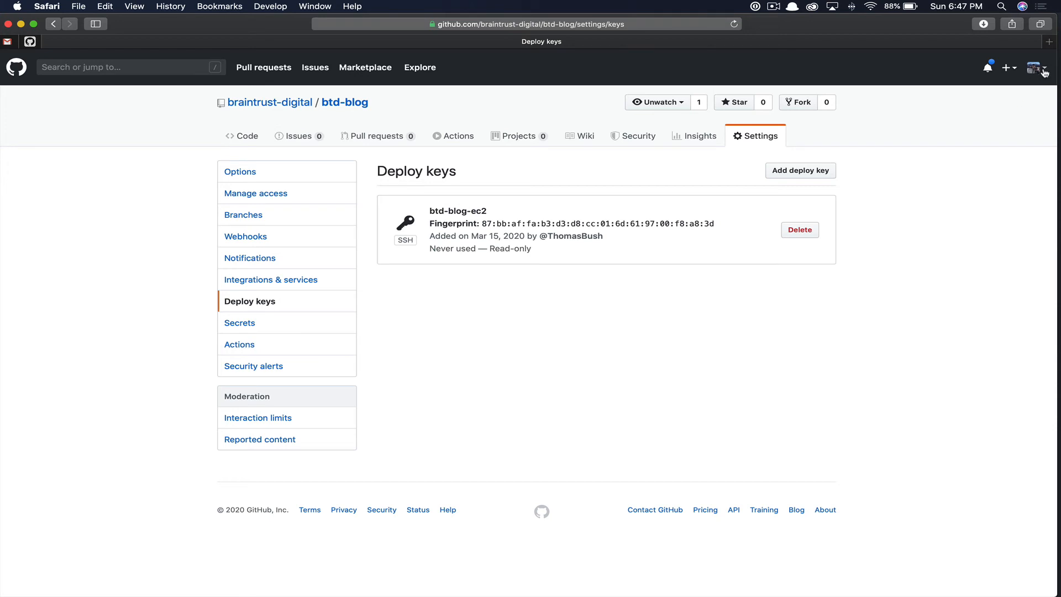
- Open your GitHub profile and view its .keys page of public ssh-rsa keys
left_click(1044, 68)
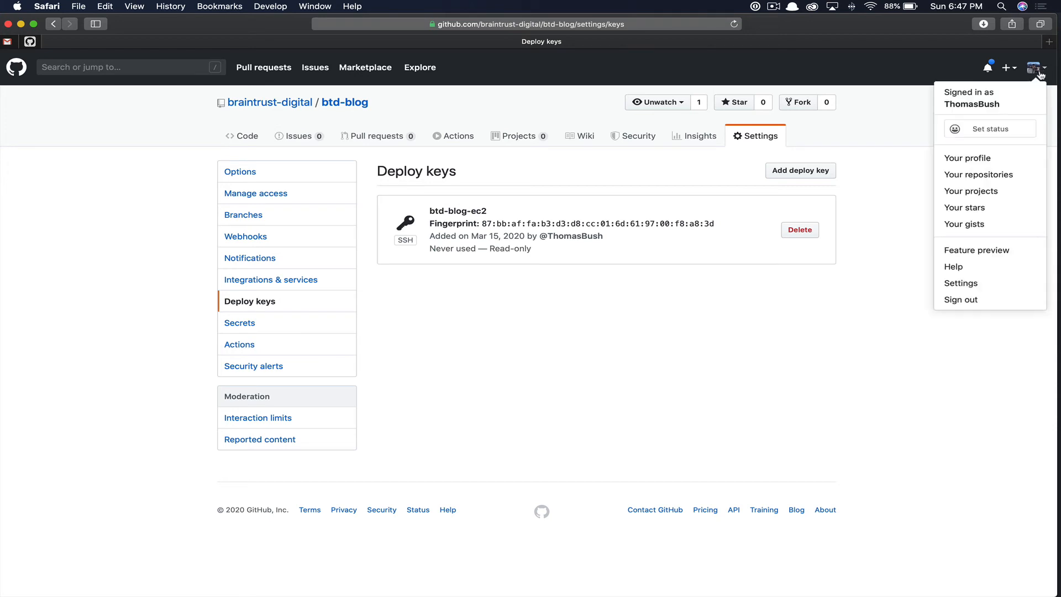
left_click(968, 157)
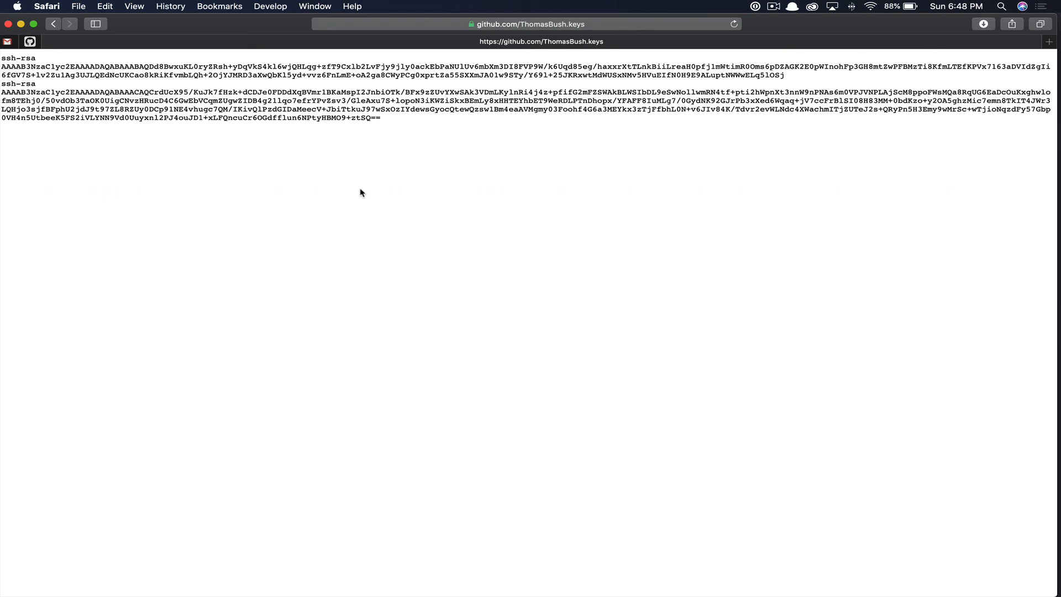
left_click(53, 24)
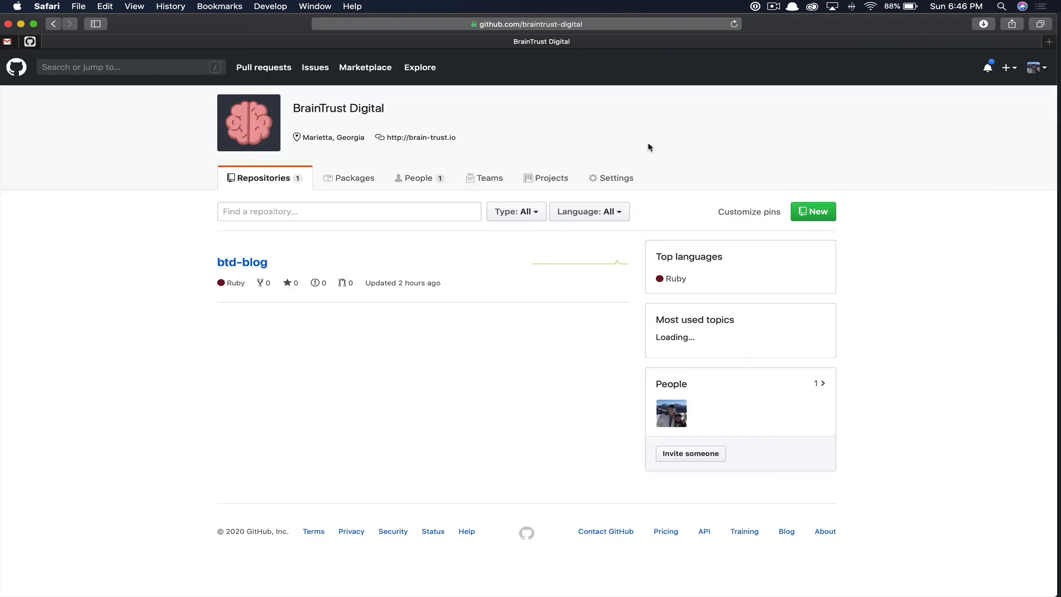